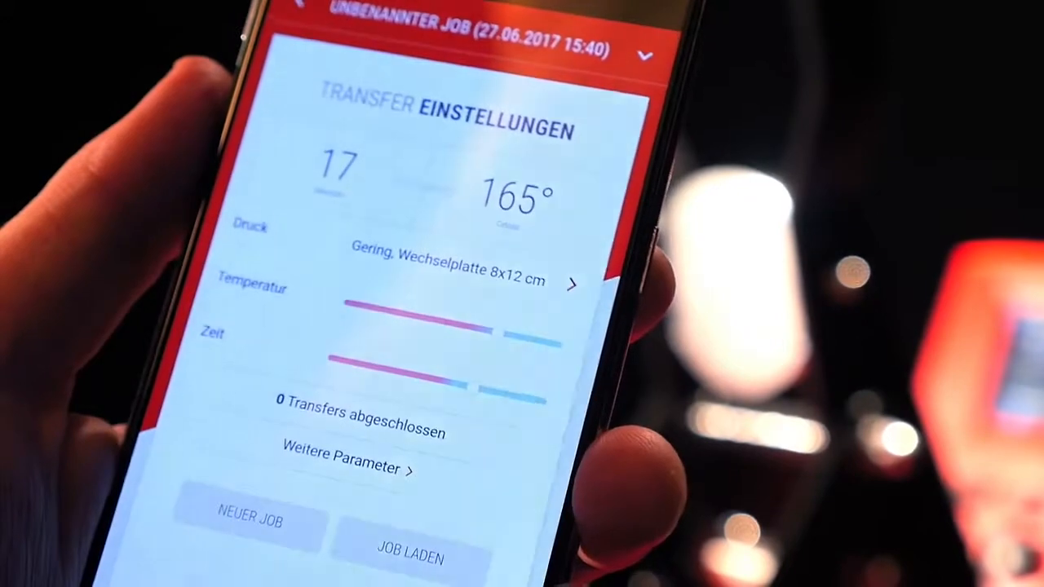
Open the 'Druck wählen' pressure dialog from the Druck row of Transfer Einstellungen.
{"action": "left_click", "coordinate": [445, 248]}
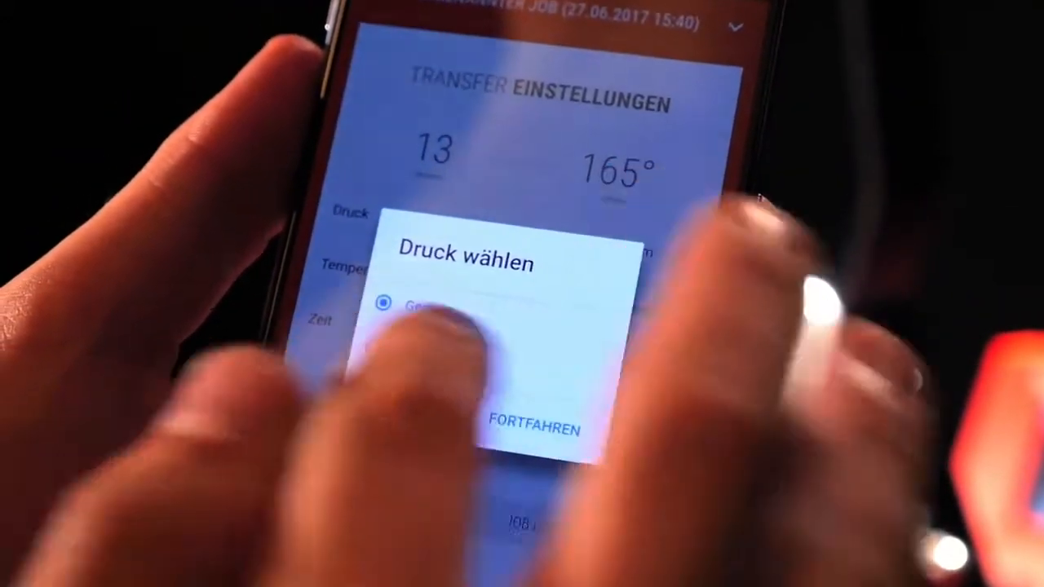